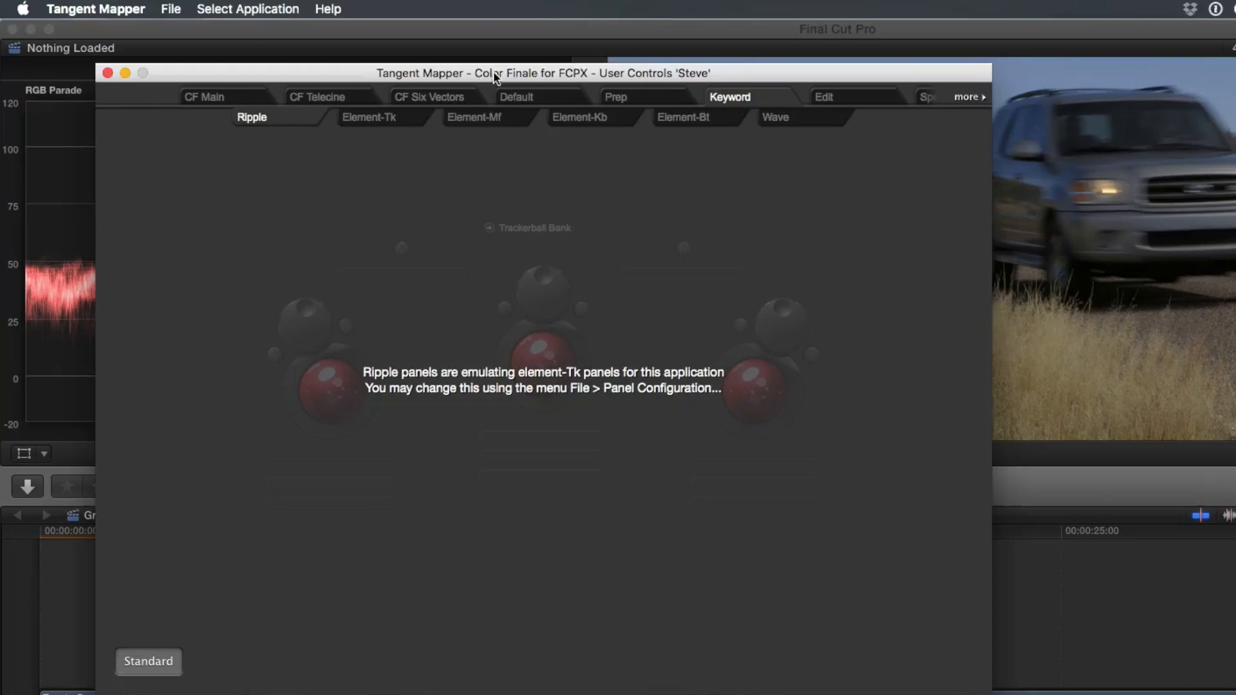
pyautogui.moveTo(331, 155)
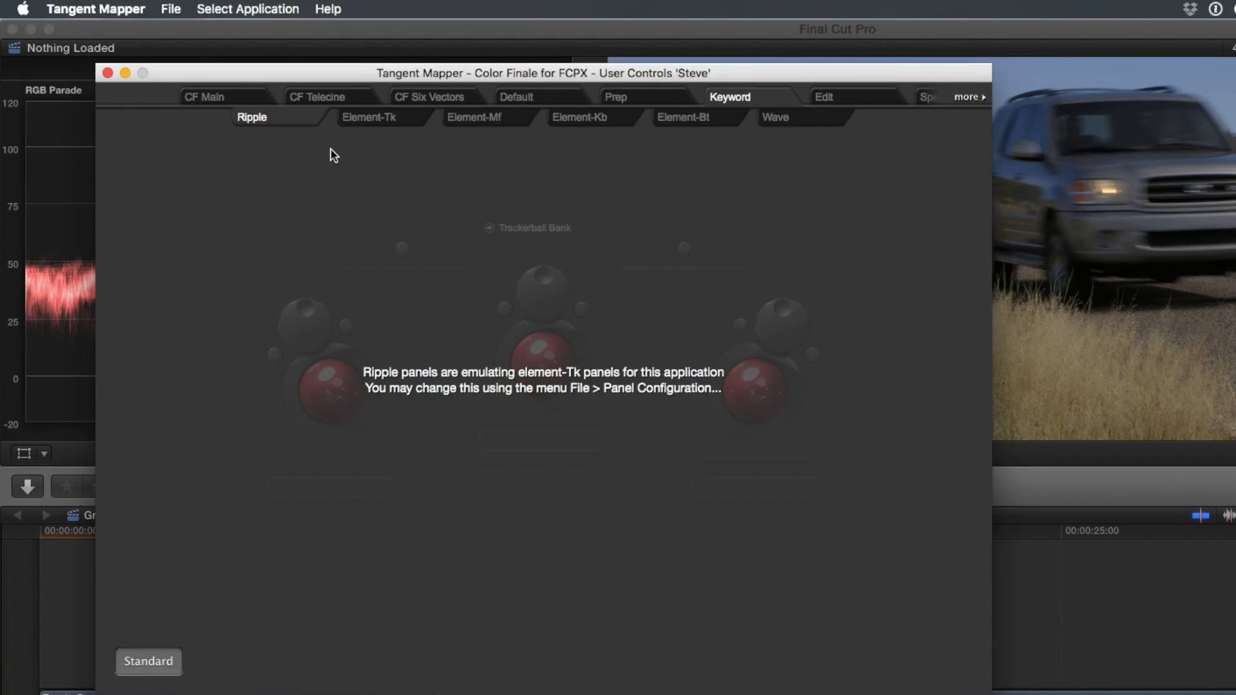
pyautogui.moveTo(157, 4)
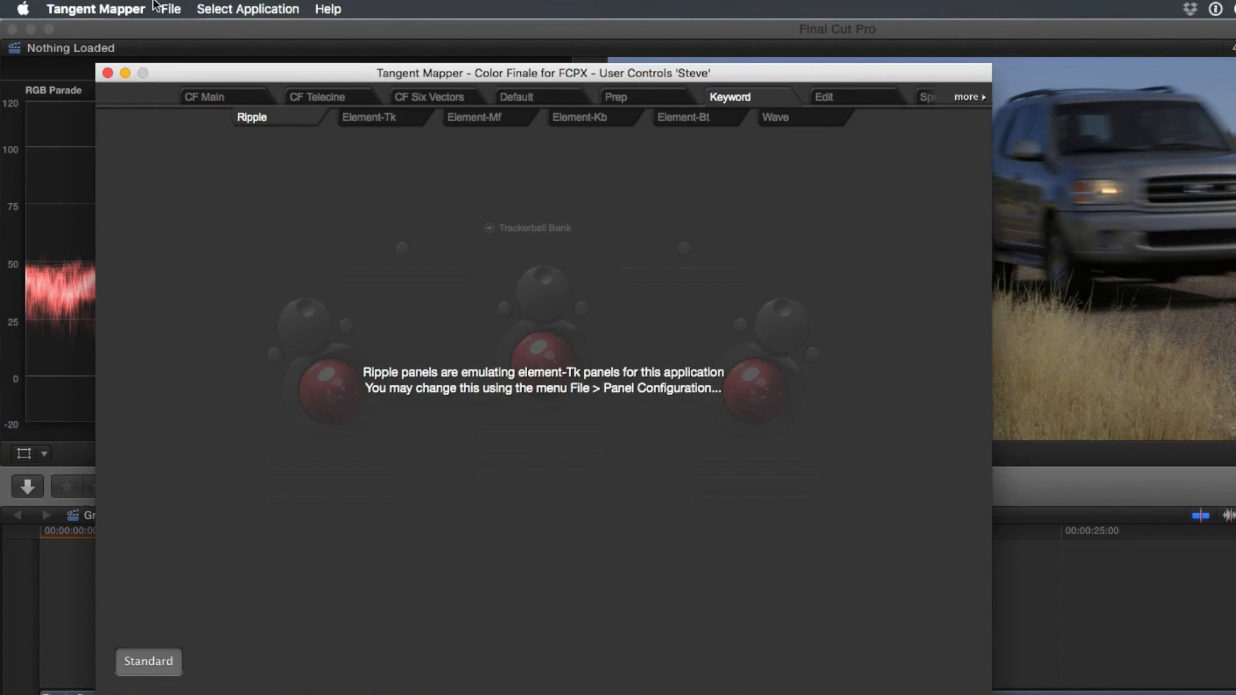
# Step: Open Tangent Mapper's File menu to reach the control map options
pyautogui.click(170, 8)
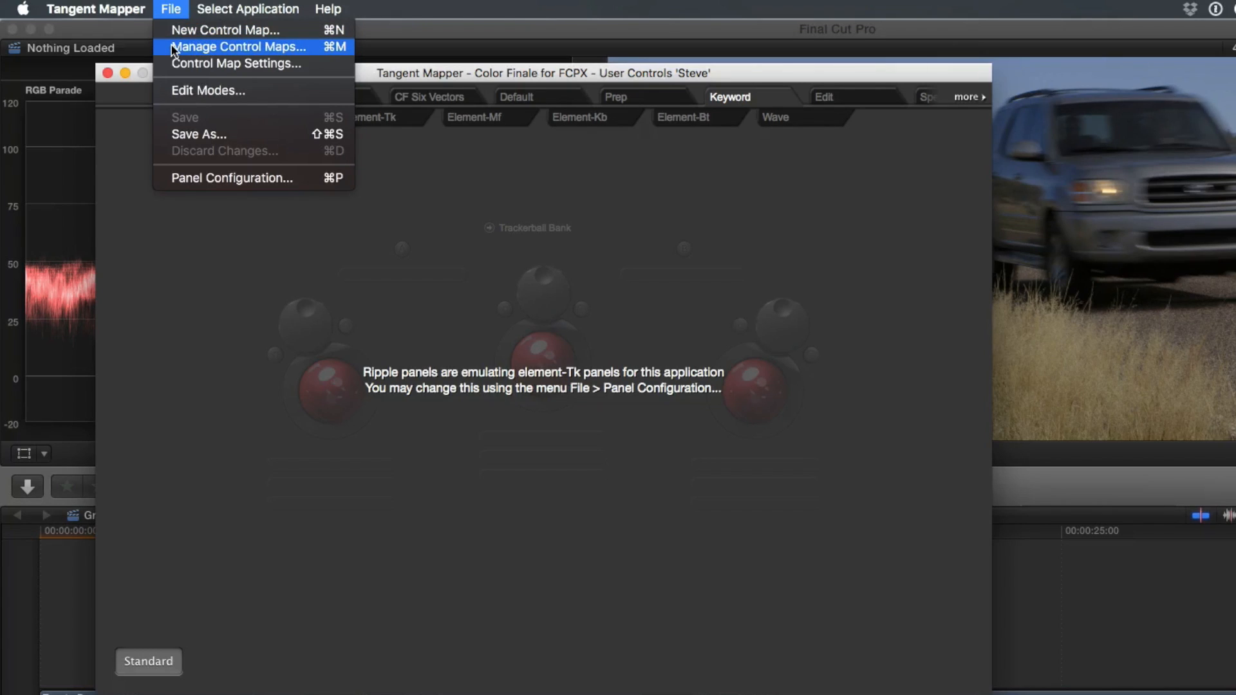
# Step: Open Manage Control Maps, select Adobe Premiere Pro CC and enable its control maps
pyautogui.click(239, 47)
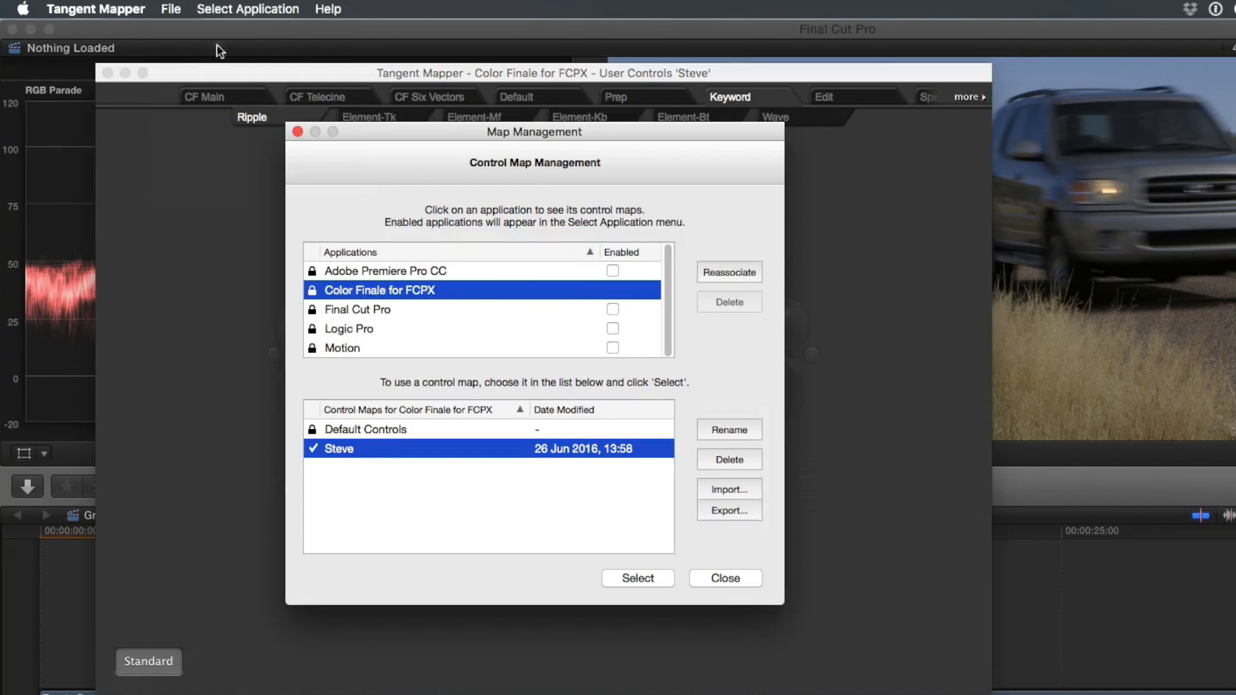
pyautogui.moveTo(449, 273)
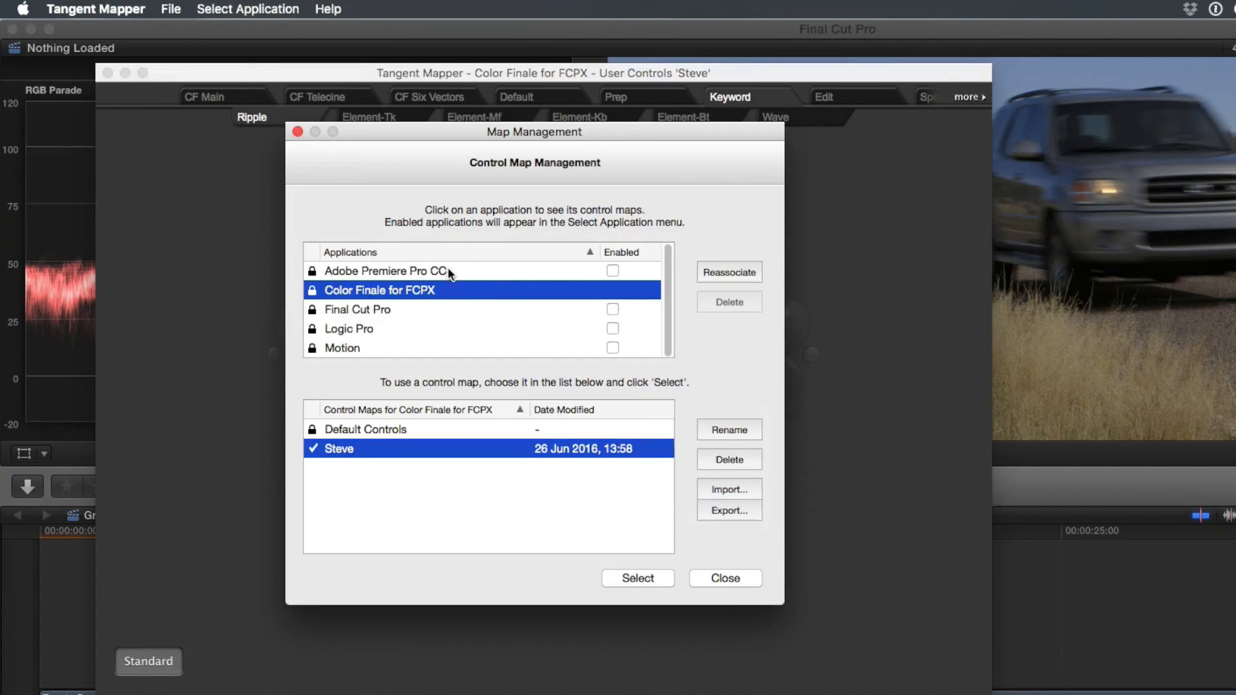
pyautogui.moveTo(413, 305)
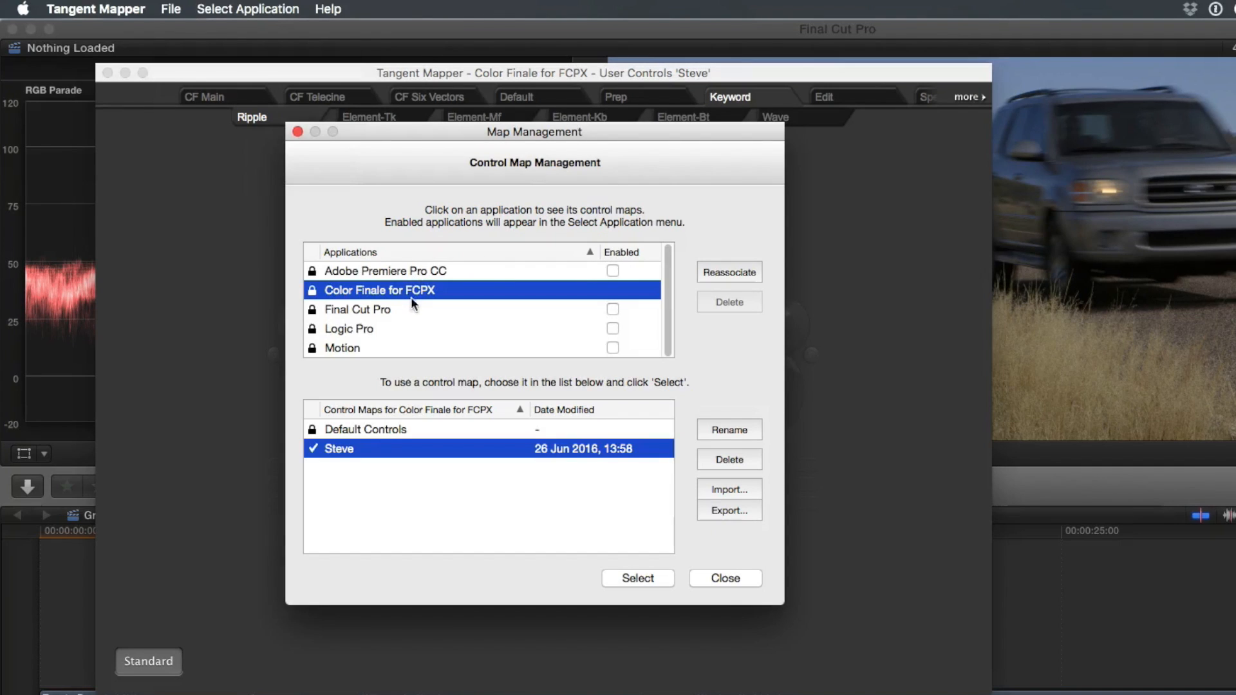
pyautogui.moveTo(373, 339)
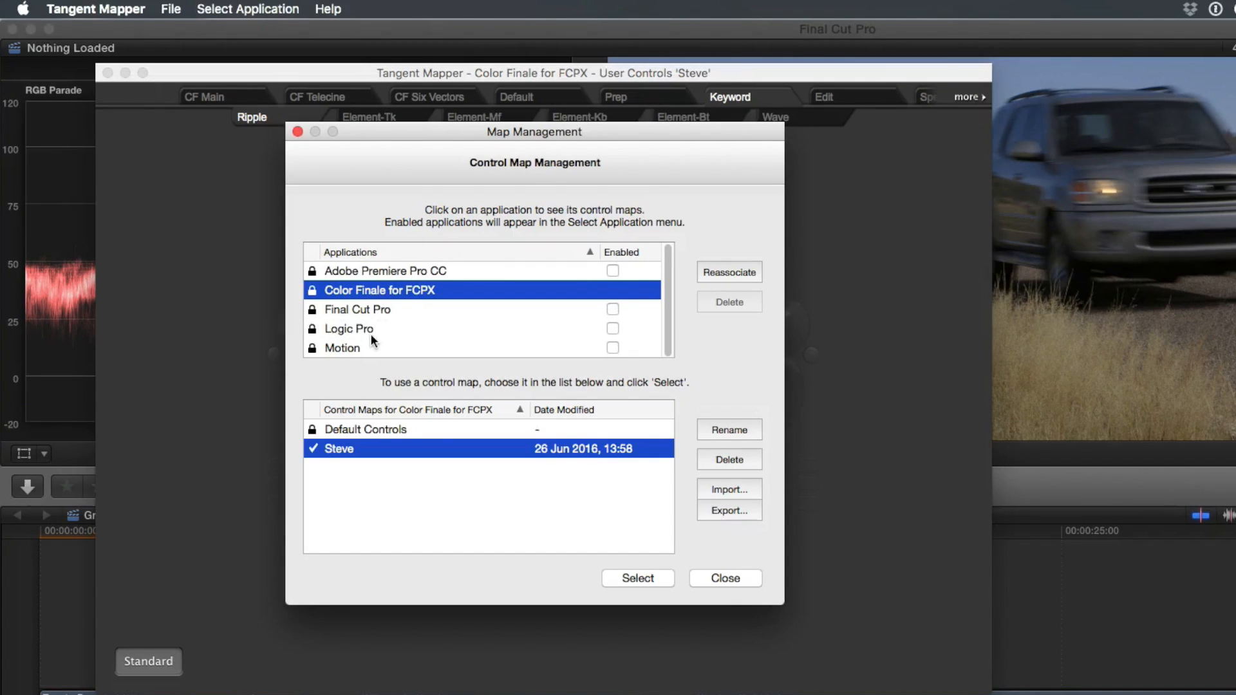
pyautogui.moveTo(393, 342)
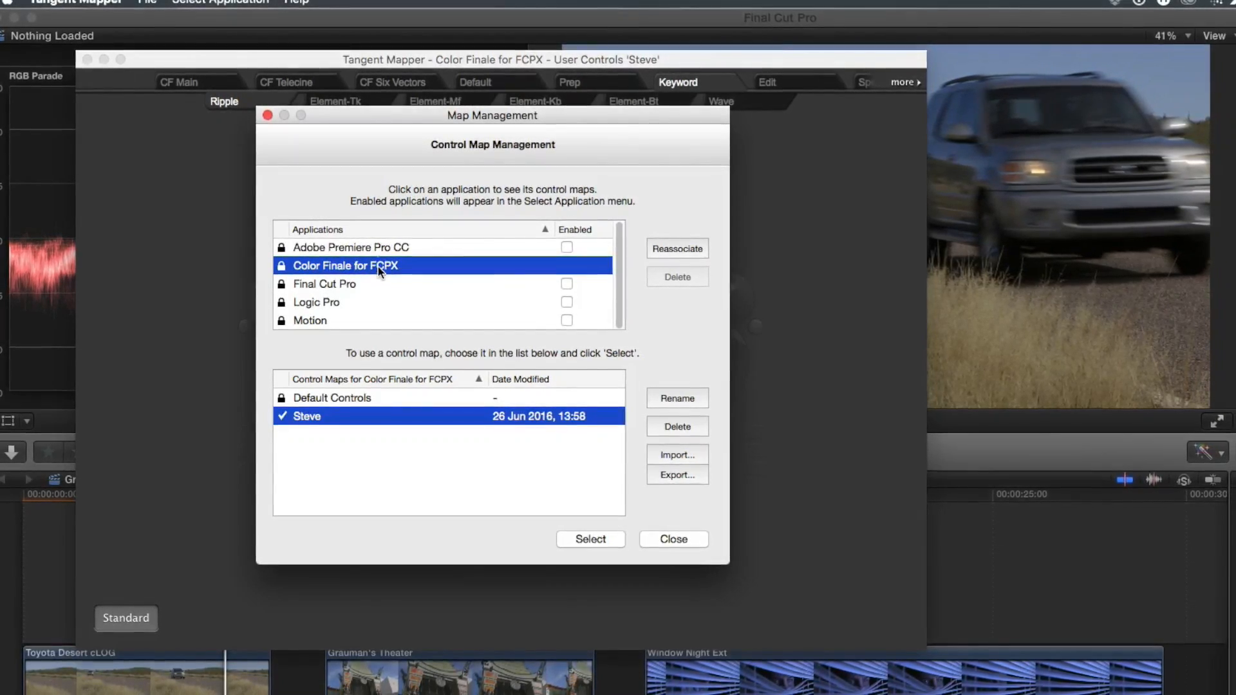
pyautogui.click(351, 249)
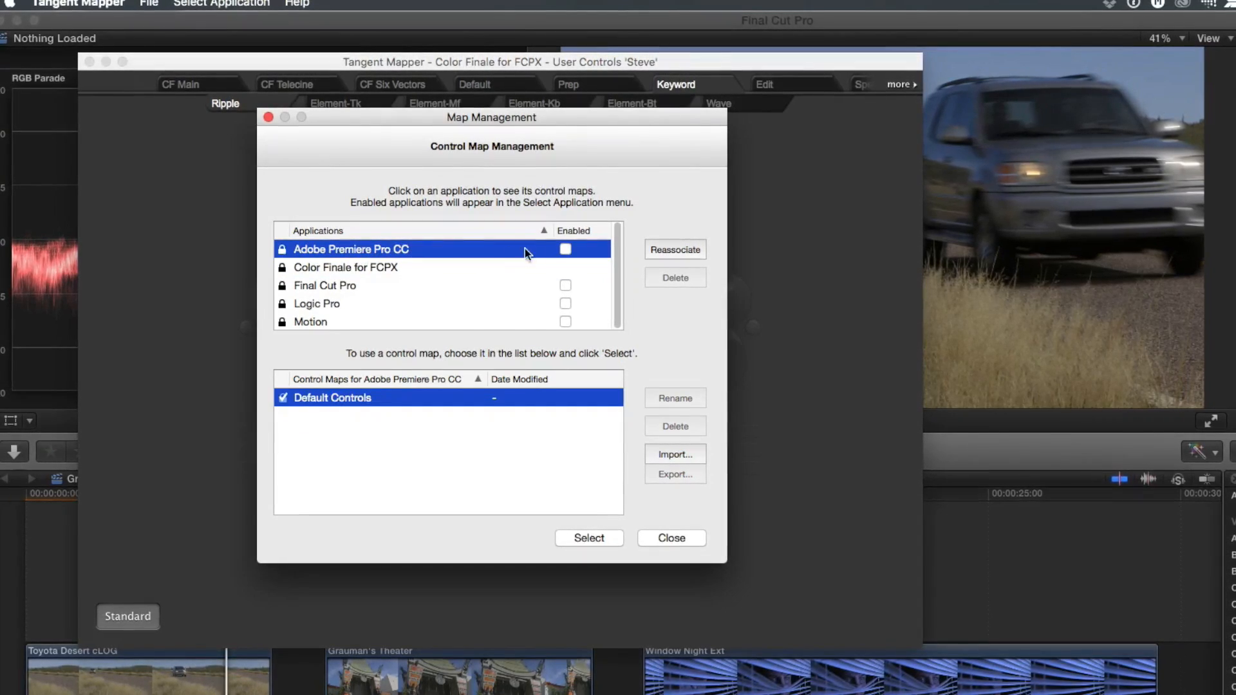
pyautogui.click(566, 250)
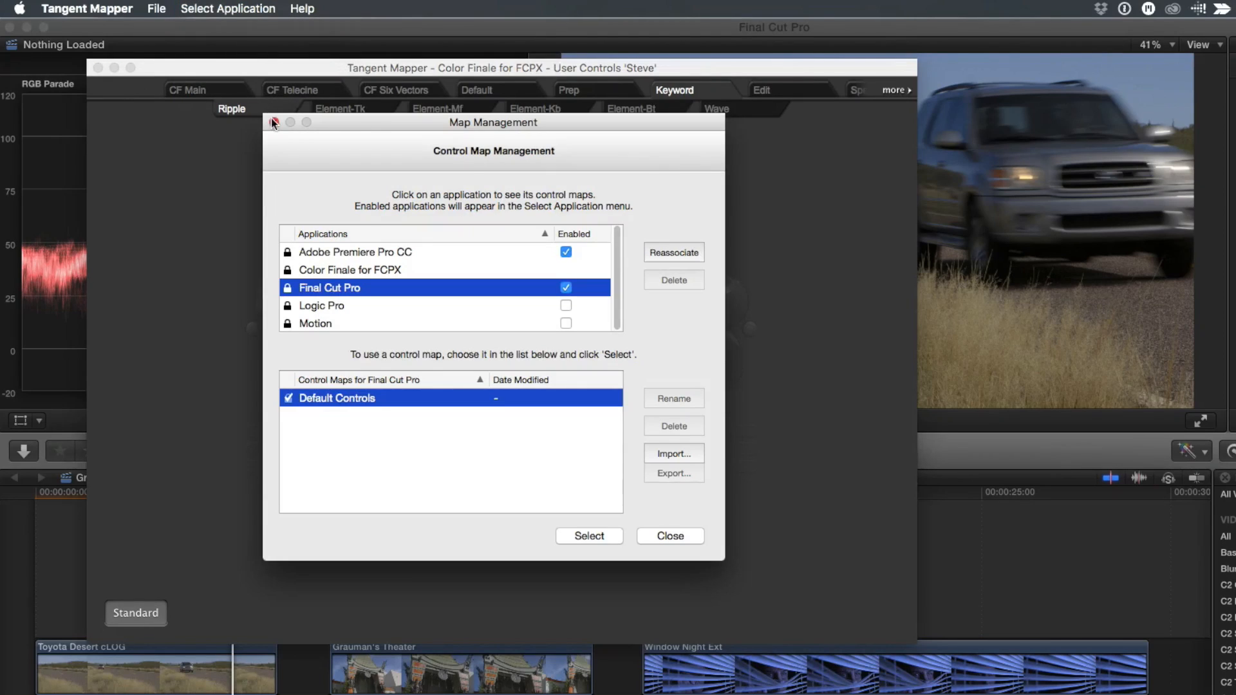
# Step: Close the Control Map Management window
pyautogui.click(227, 8)
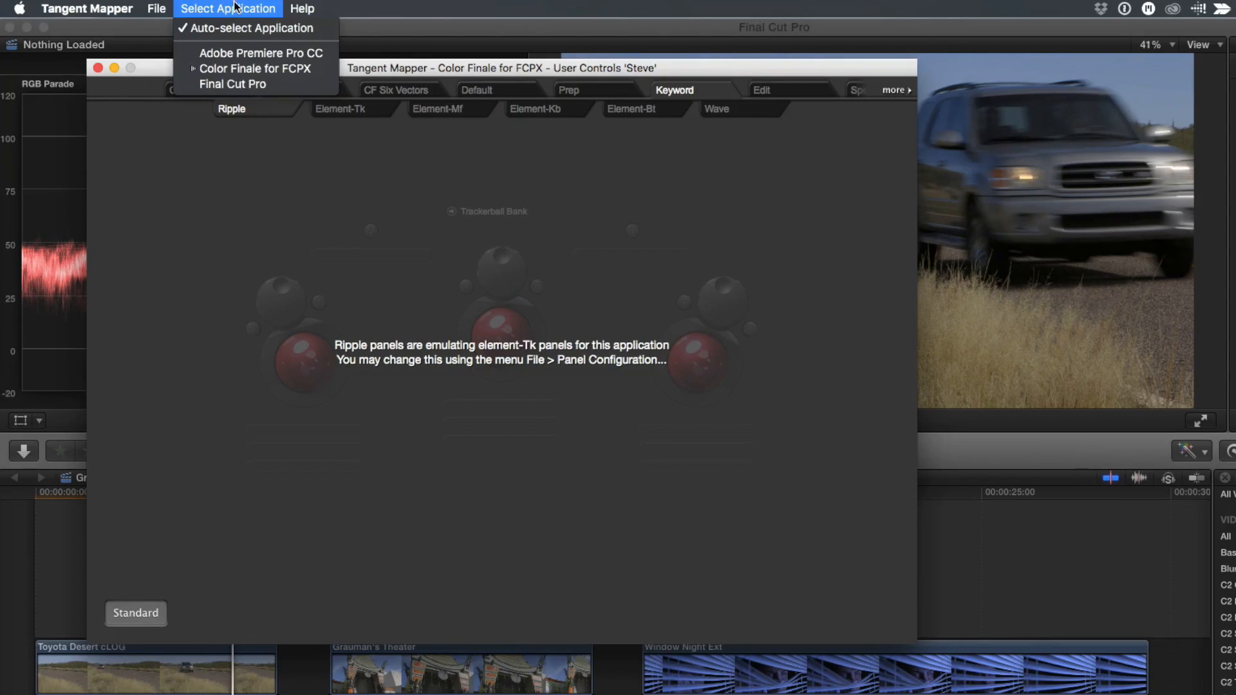
pyautogui.moveTo(257, 69)
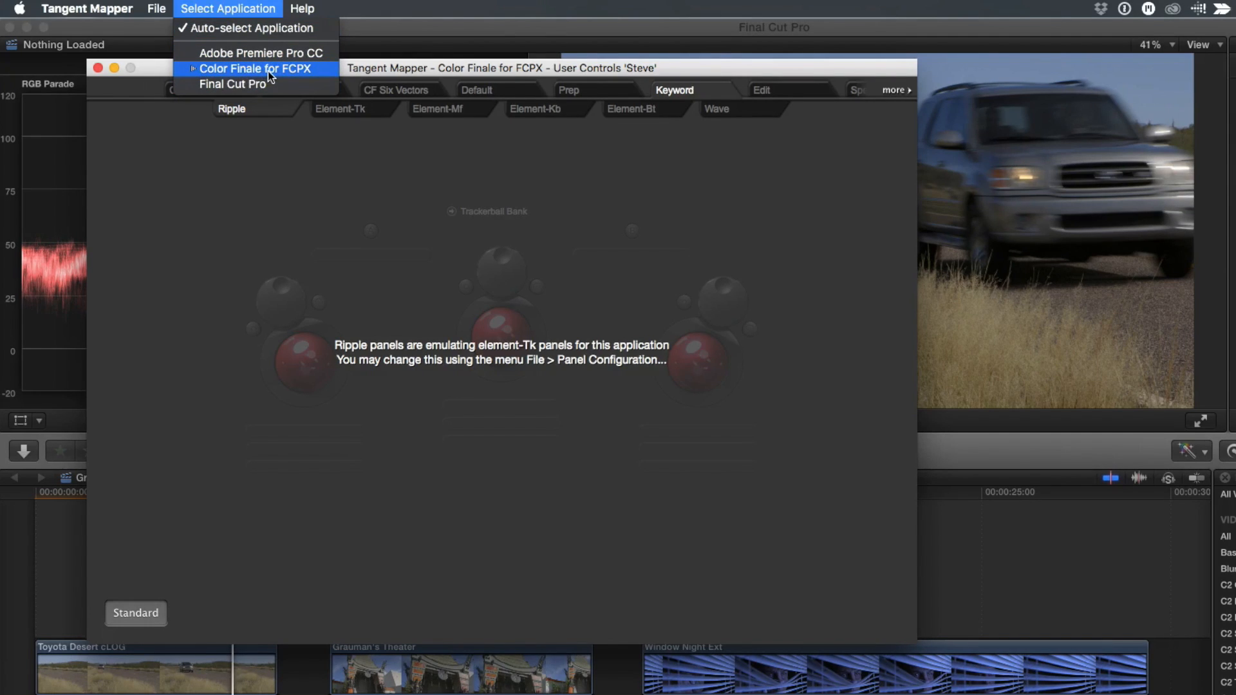
pyautogui.moveTo(260, 53)
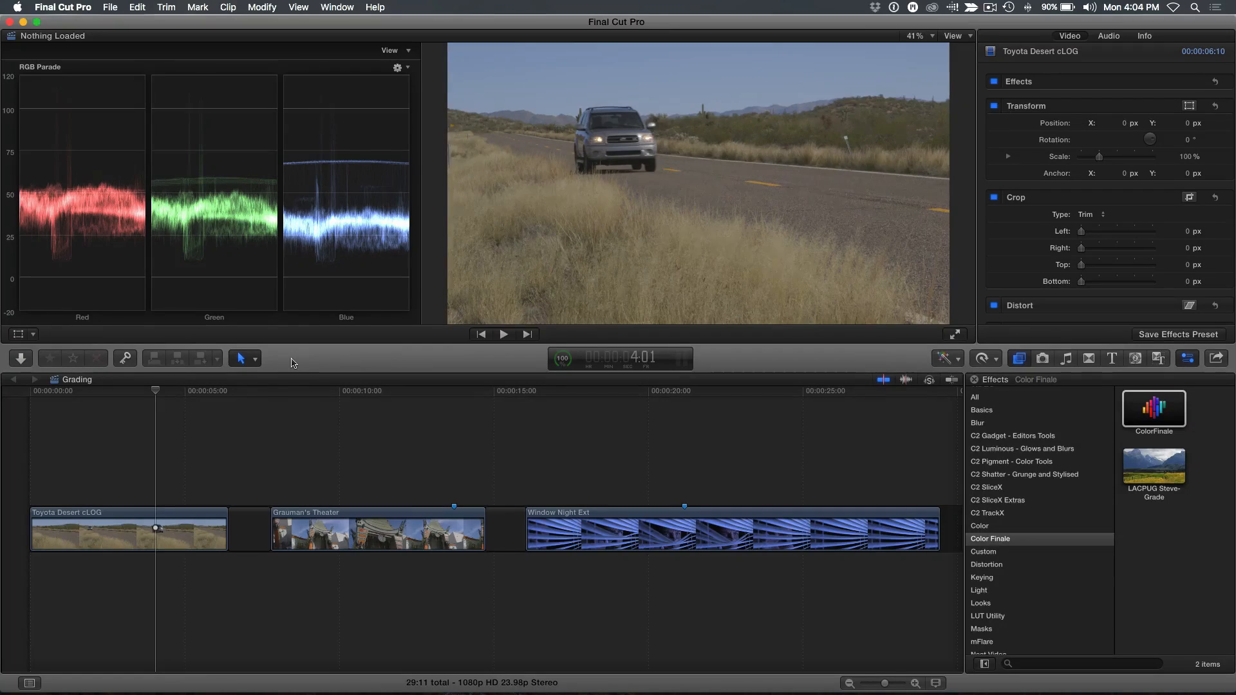
# Step: Select the Toyota Desert cLOG clip and apply ColorFinale from the Effects browser
pyautogui.click(82, 391)
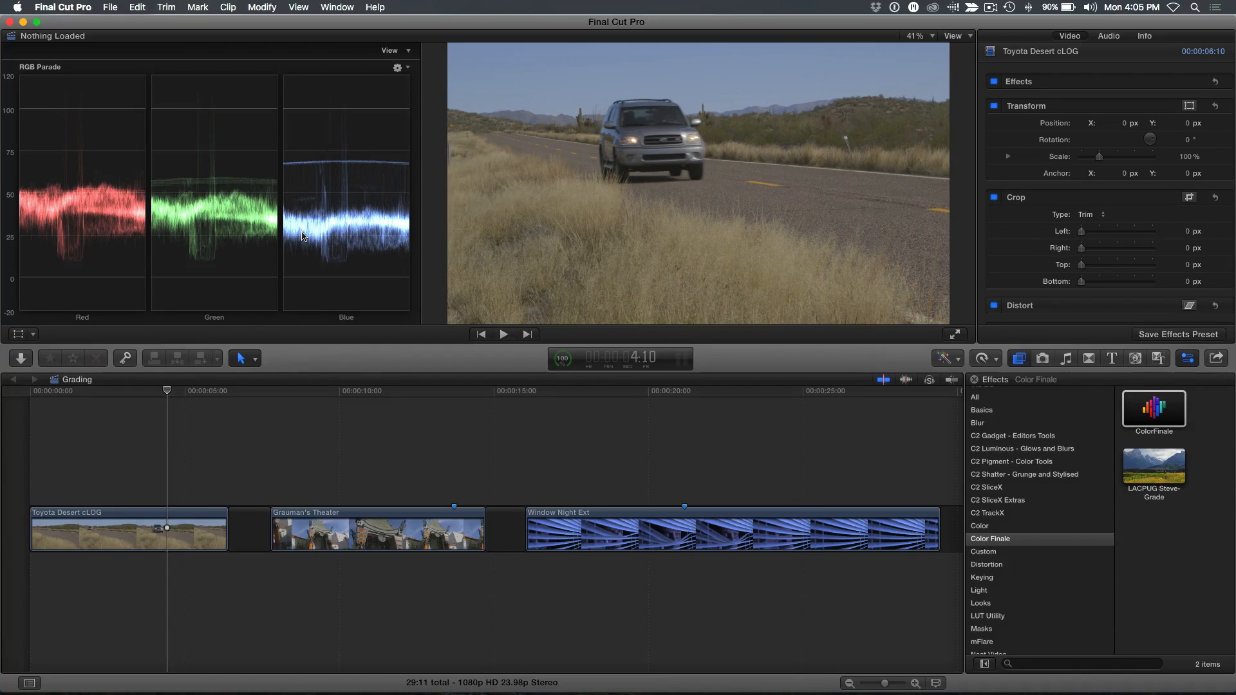
pyautogui.click(1153, 410)
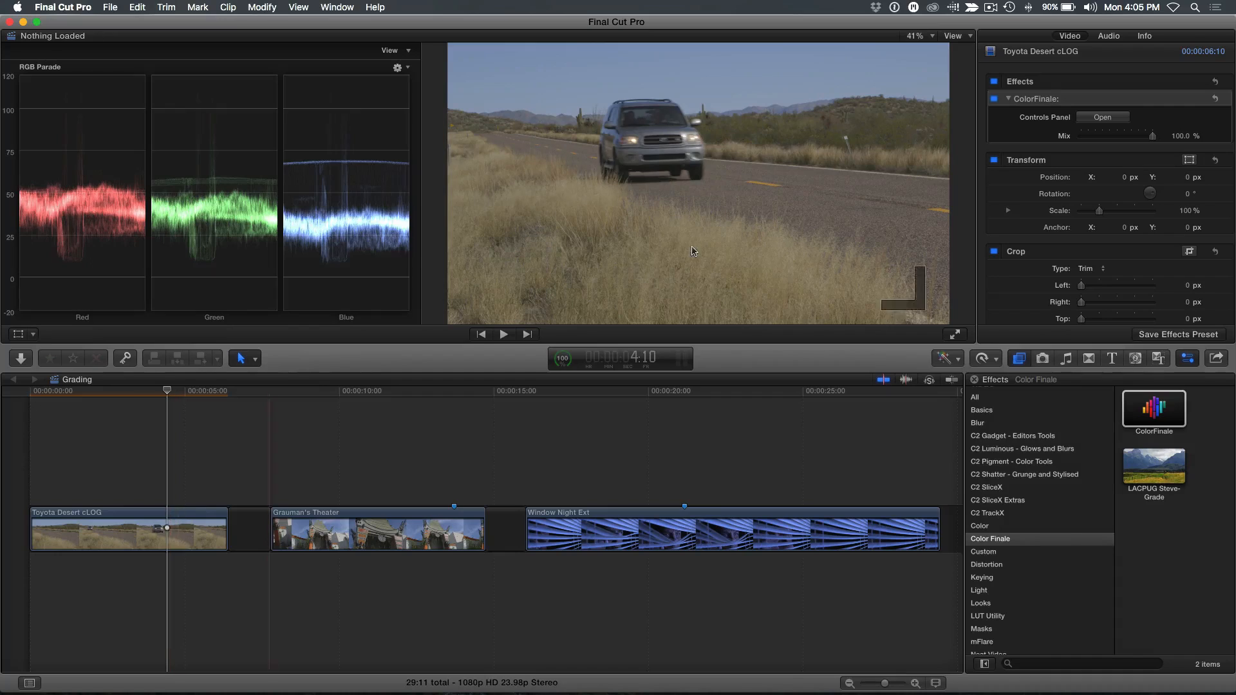
# Step: Open the Color Finale Pro controls panel and add a Color Wheels layer to the desert clip
pyautogui.click(1102, 117)
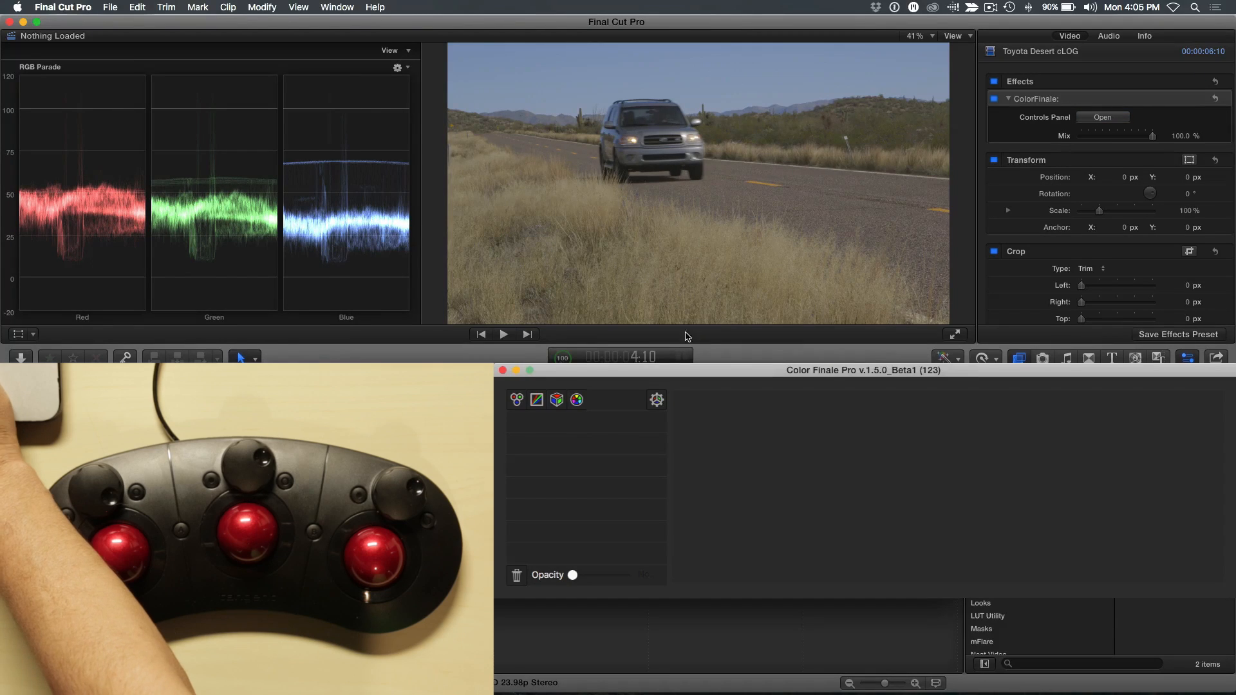
pyautogui.click(517, 399)
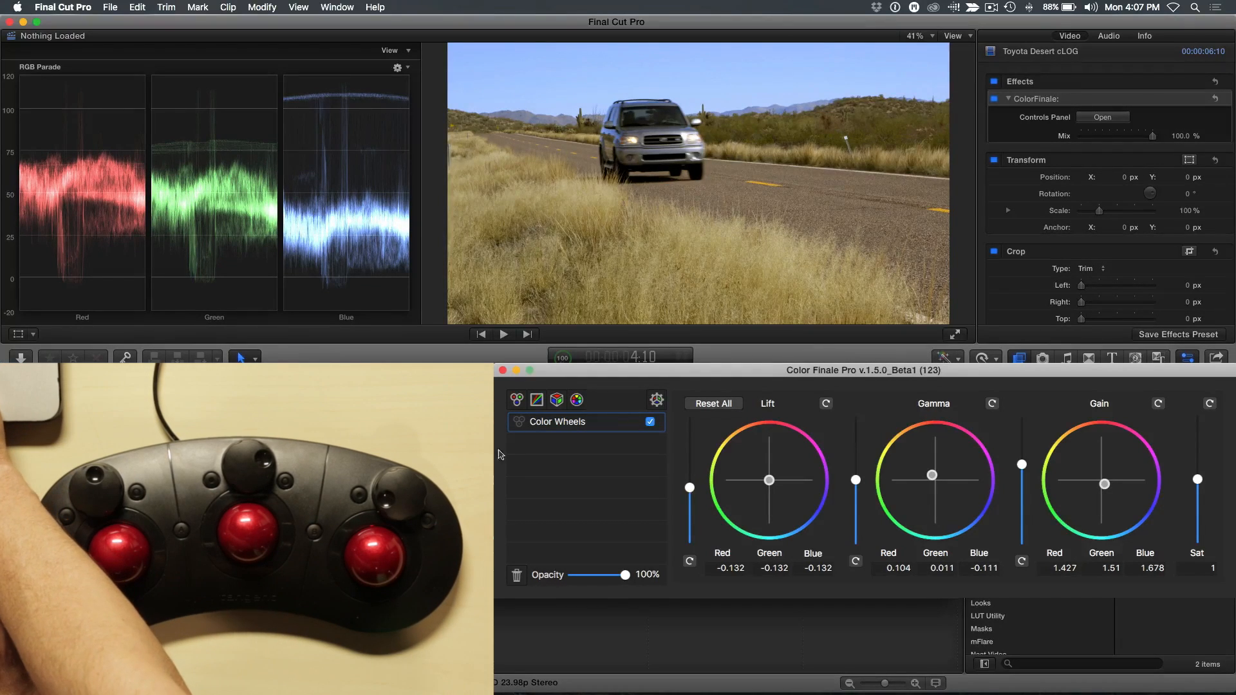
# Step: Ease Lift on all channels from -0.132 to -0.128
pyautogui.click(650, 421)
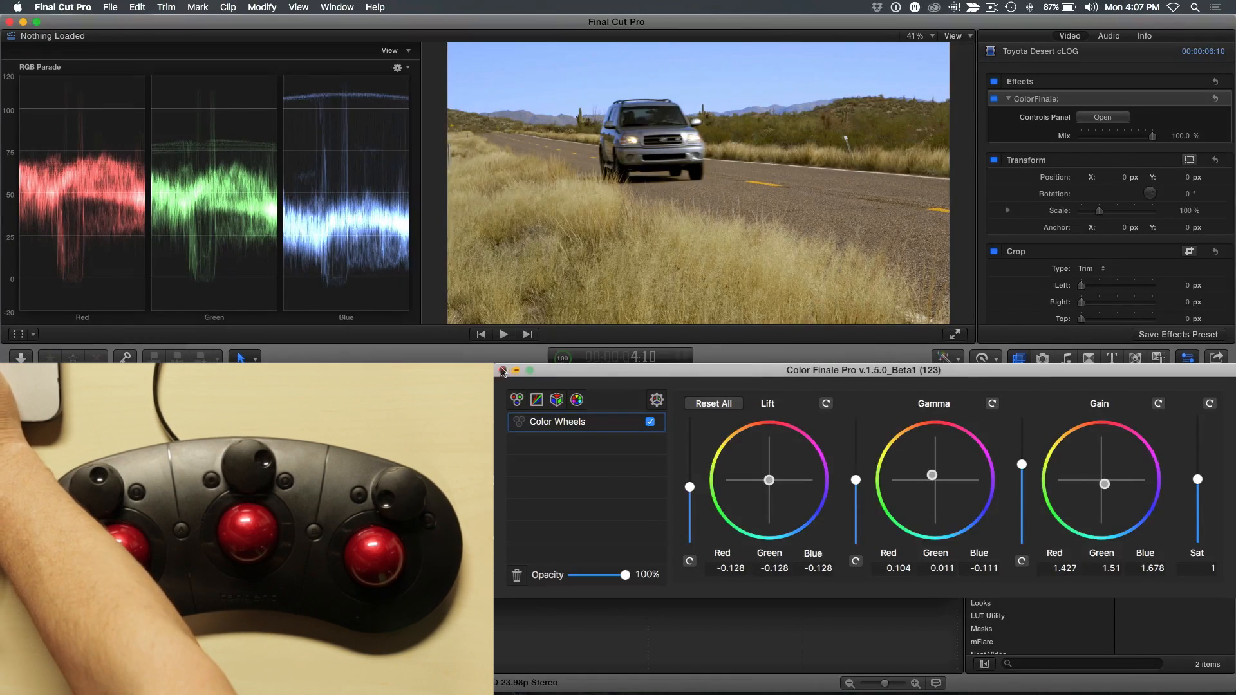
# Step: Close the desert grade, select Grauman's Theater, apply ColorFinale and open its controls panel
pyautogui.click(501, 371)
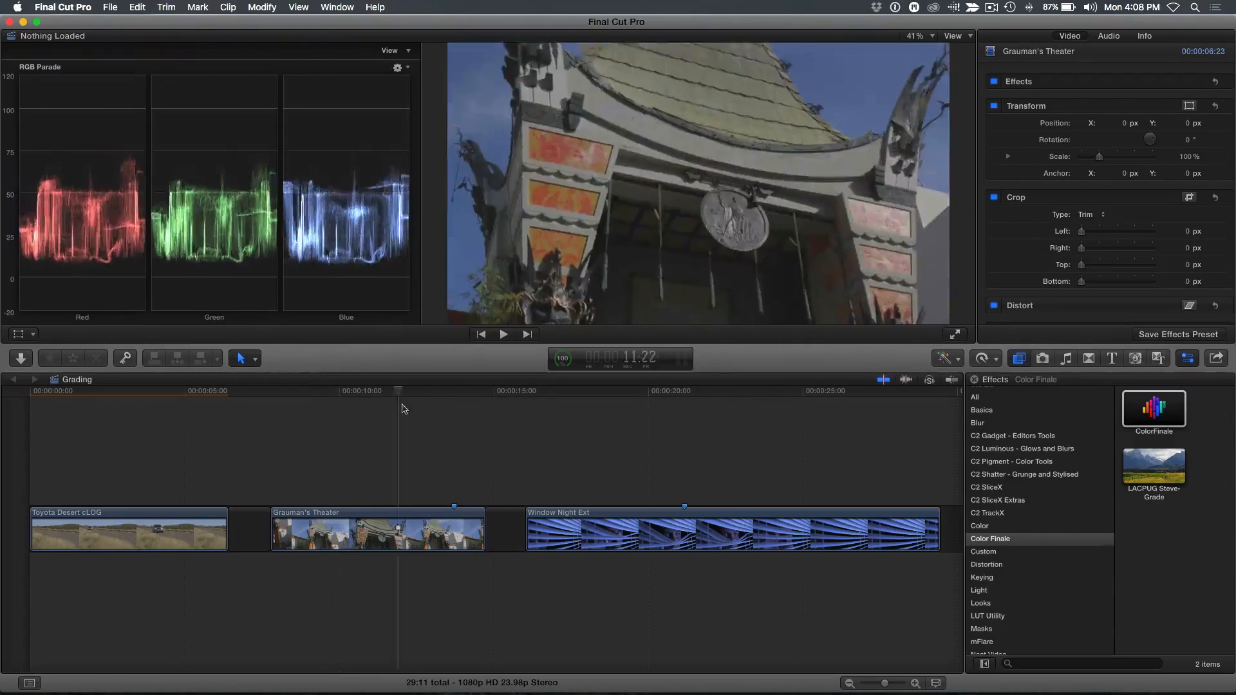
pyautogui.click(345, 391)
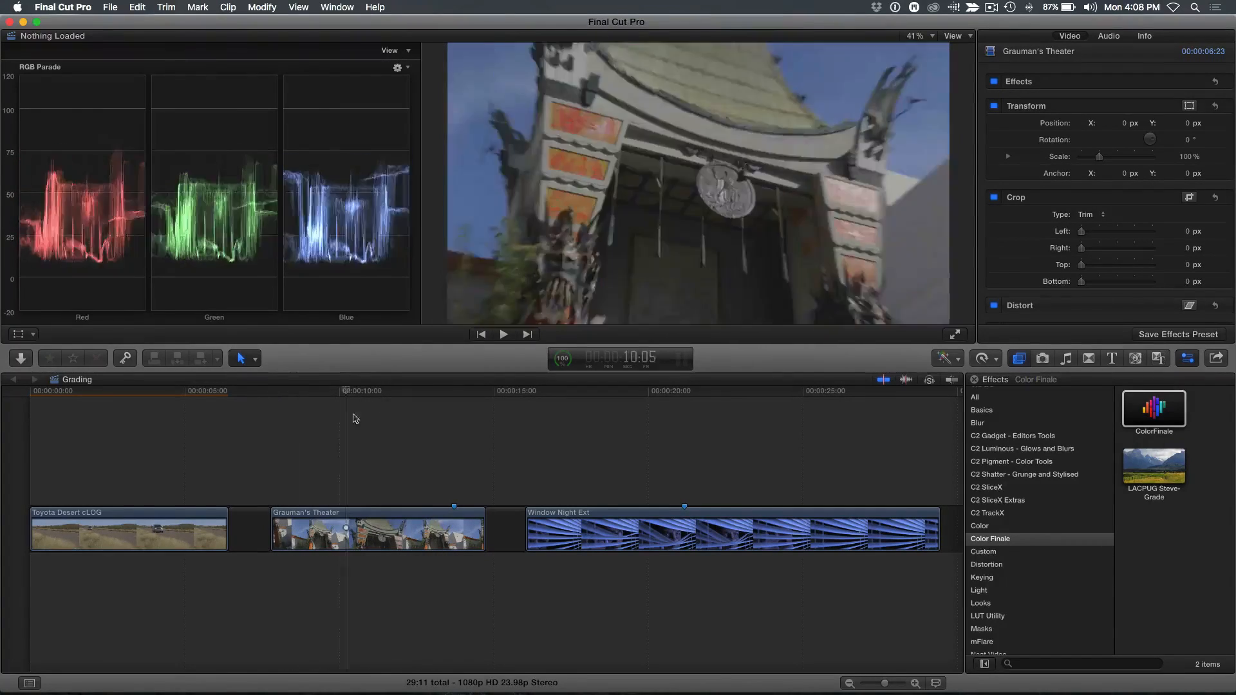
pyautogui.click(452, 390)
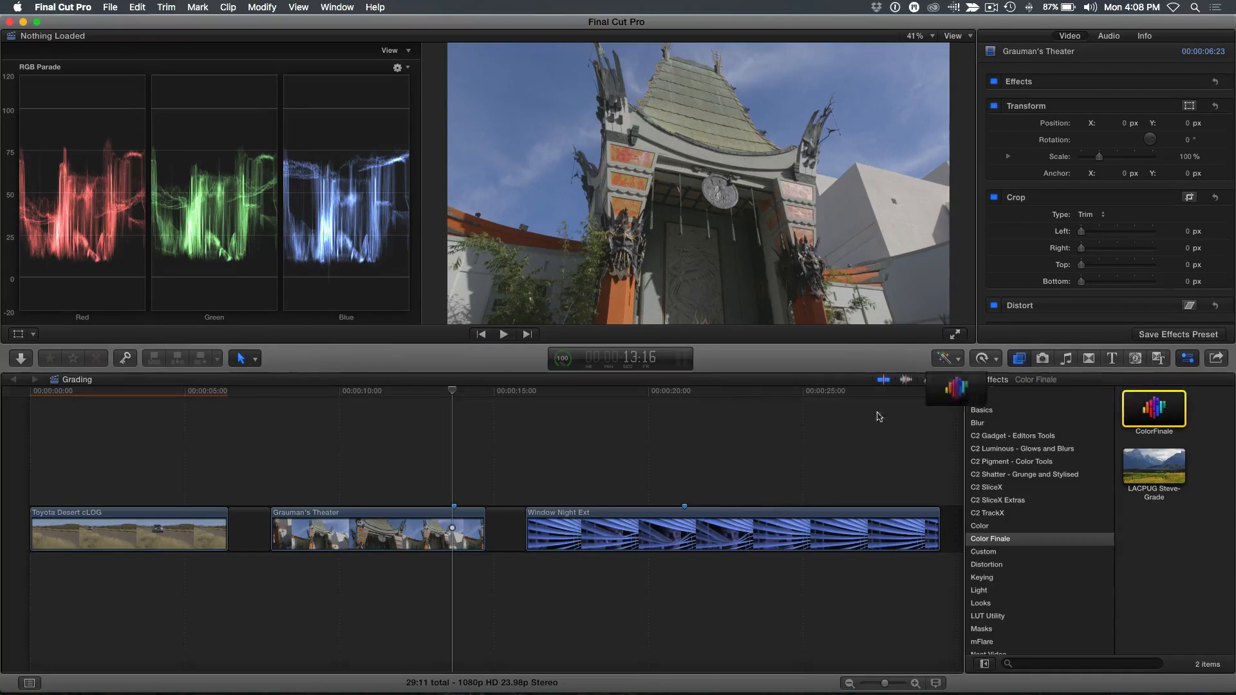
pyautogui.doubleClick(1153, 409)
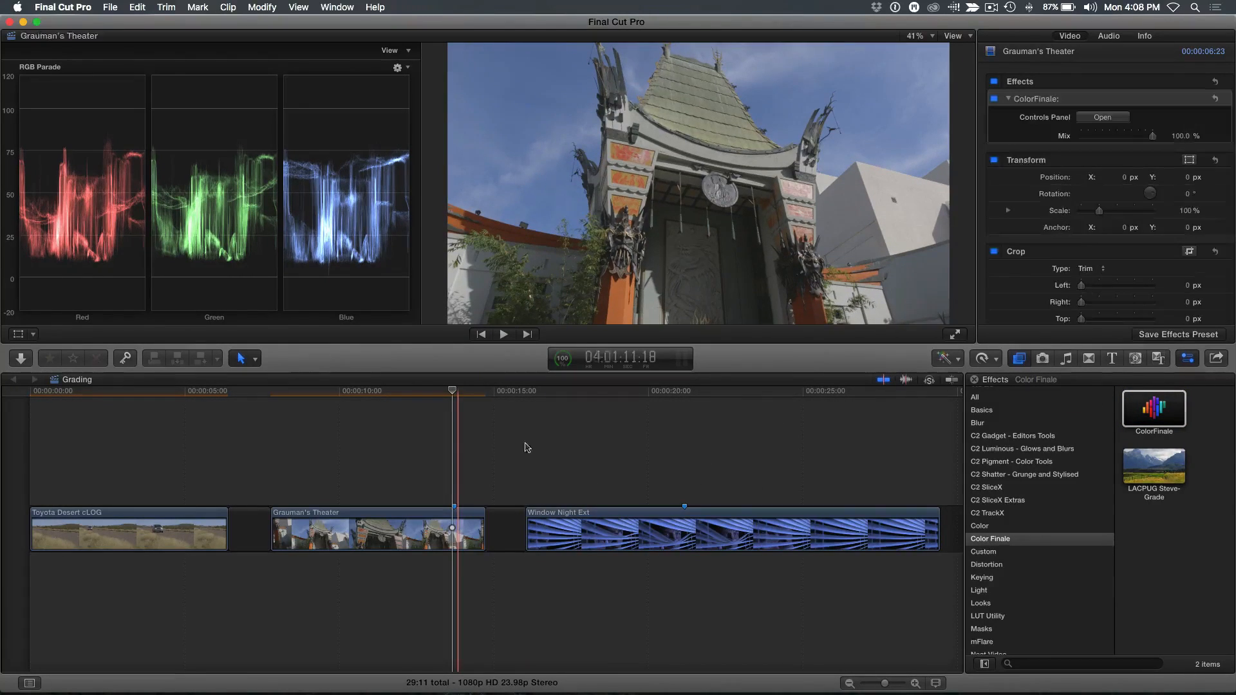
pyautogui.click(1102, 117)
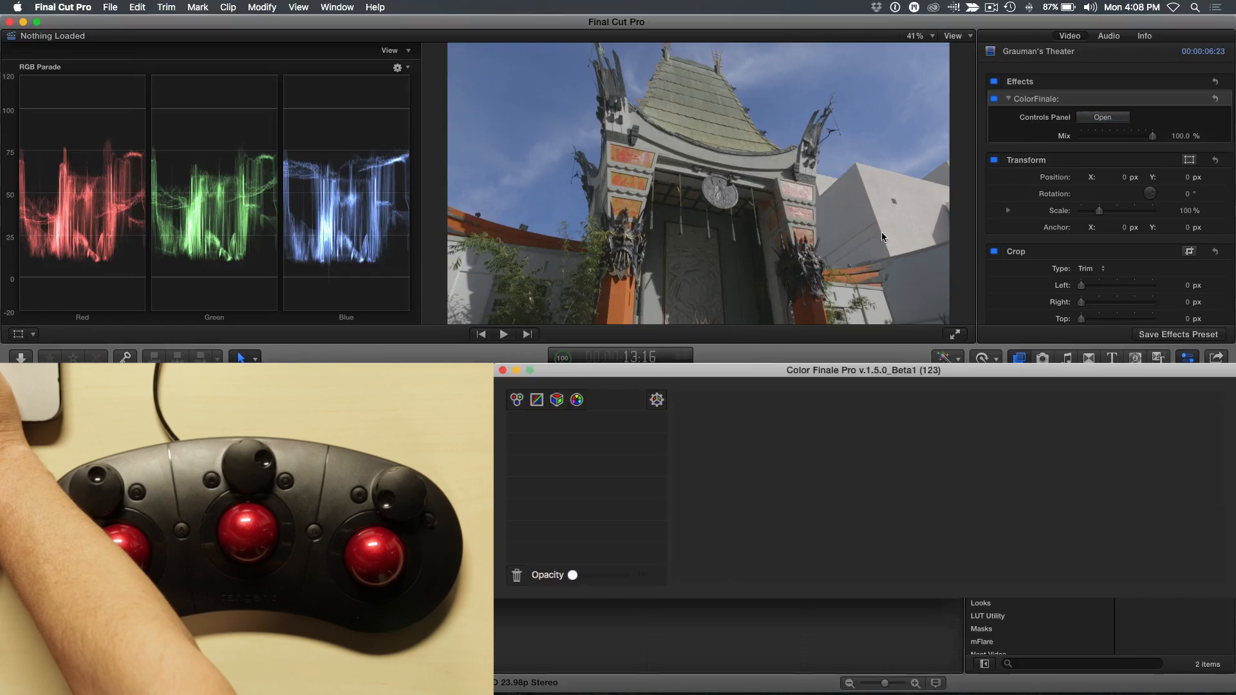
# Step: Add a Color Wheels layer to the Grauman's Theater grade
pyautogui.click(517, 399)
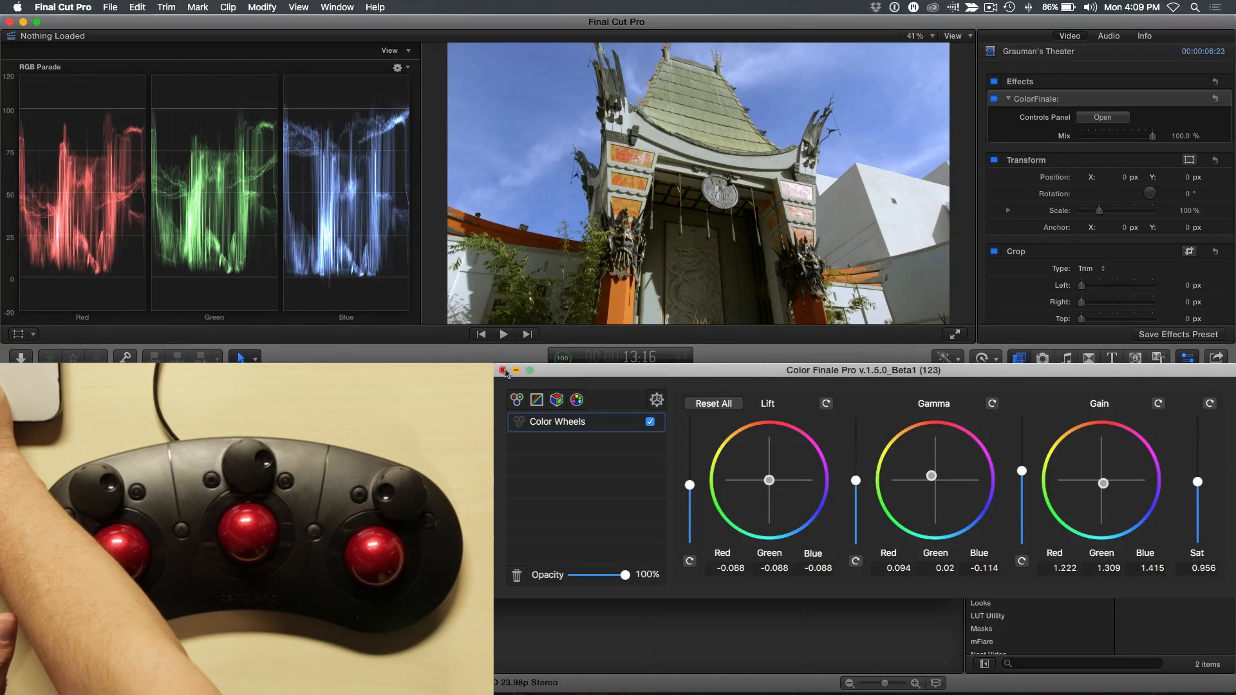
# Step: Close the theater grading panel and park the playhead inside the Window Night Ext clip
pyautogui.click(502, 371)
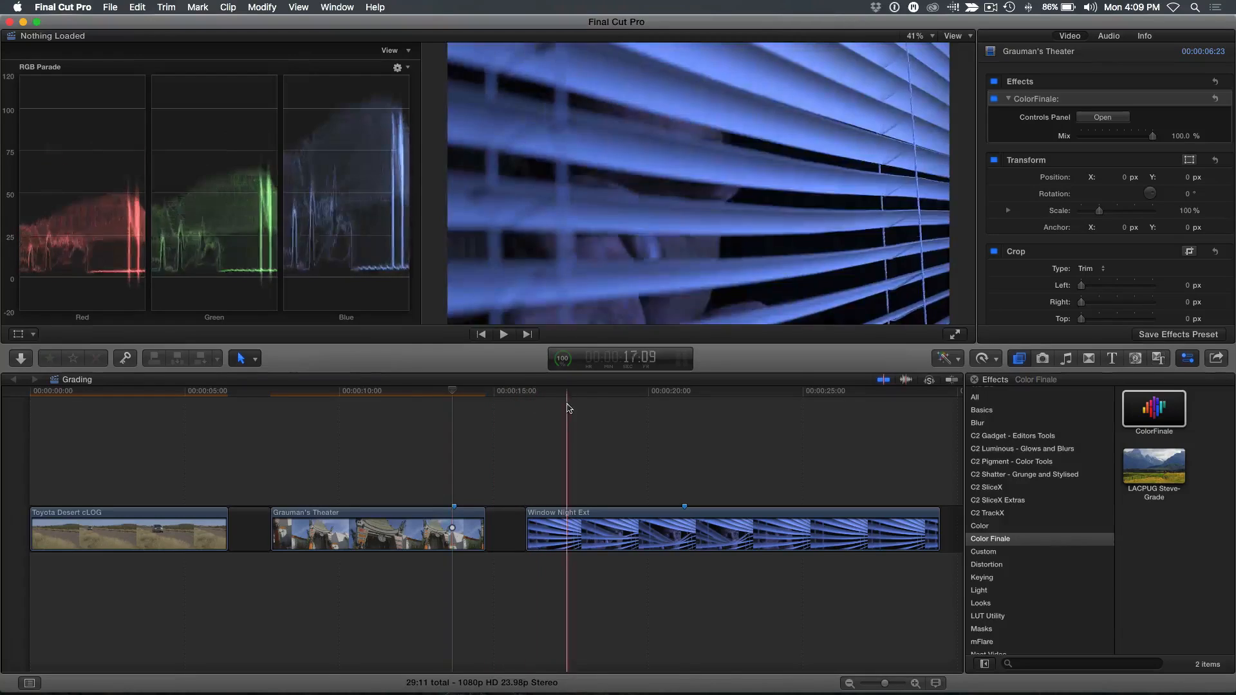
pyautogui.click(761, 390)
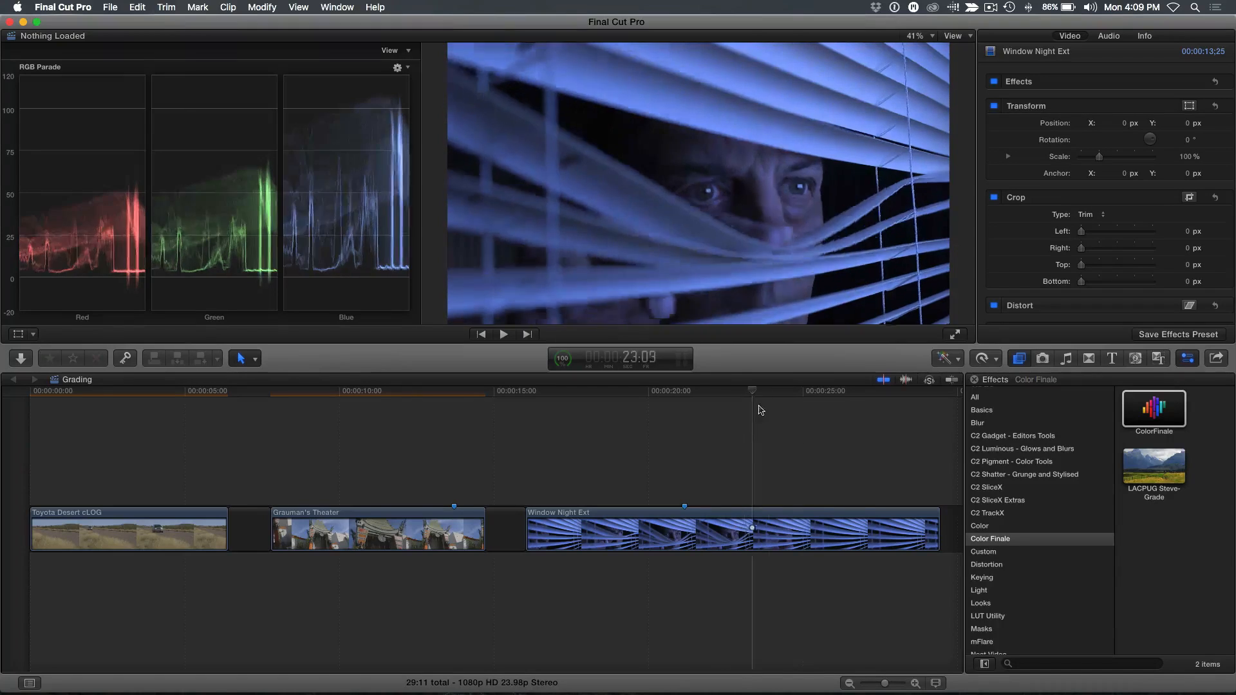
pyautogui.click(618, 390)
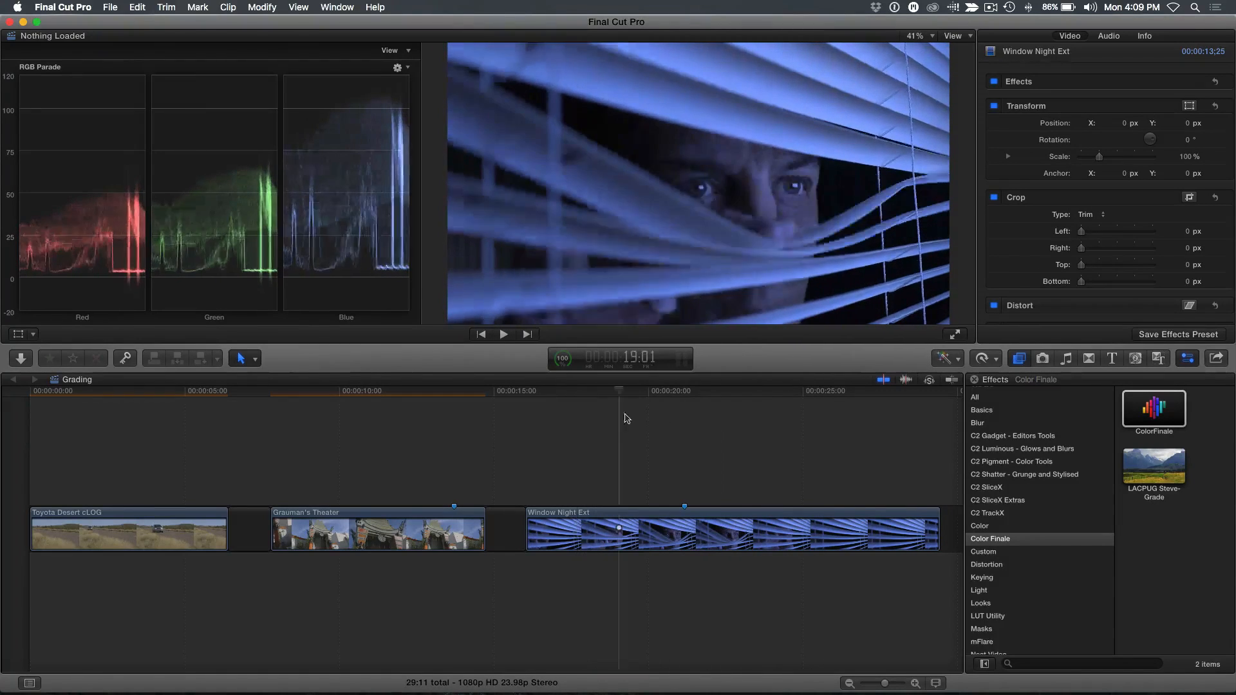
pyautogui.click(733, 390)
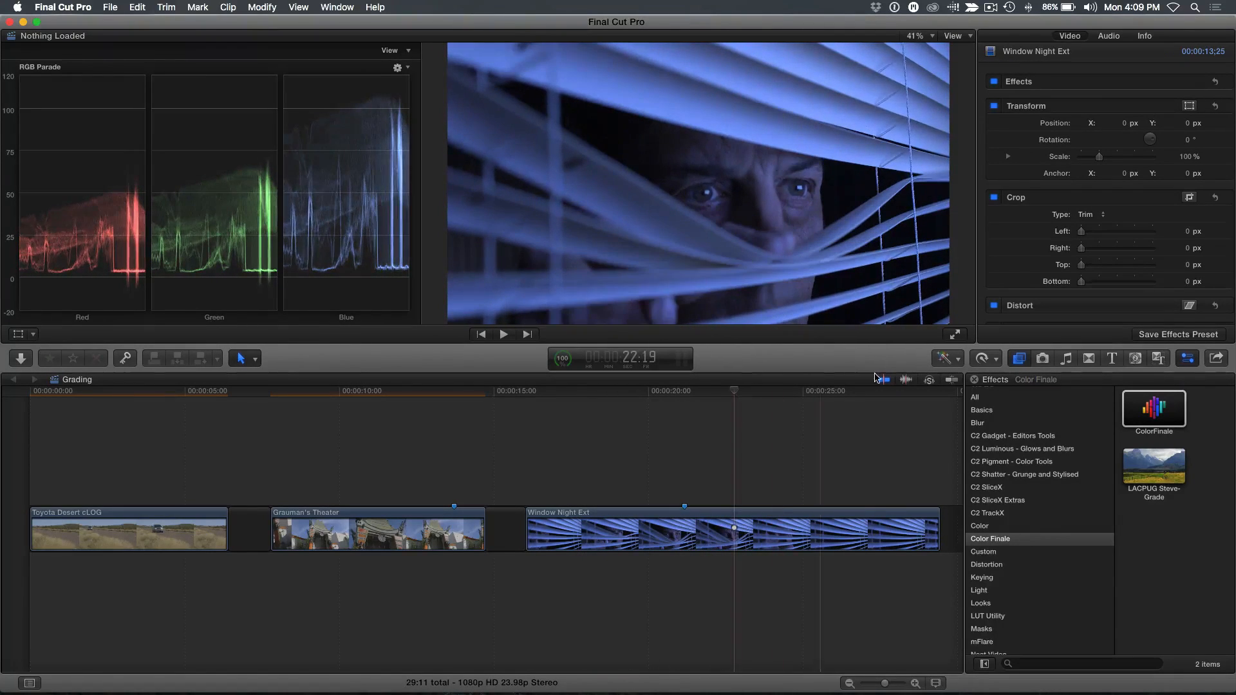
pyautogui.moveTo(928, 380)
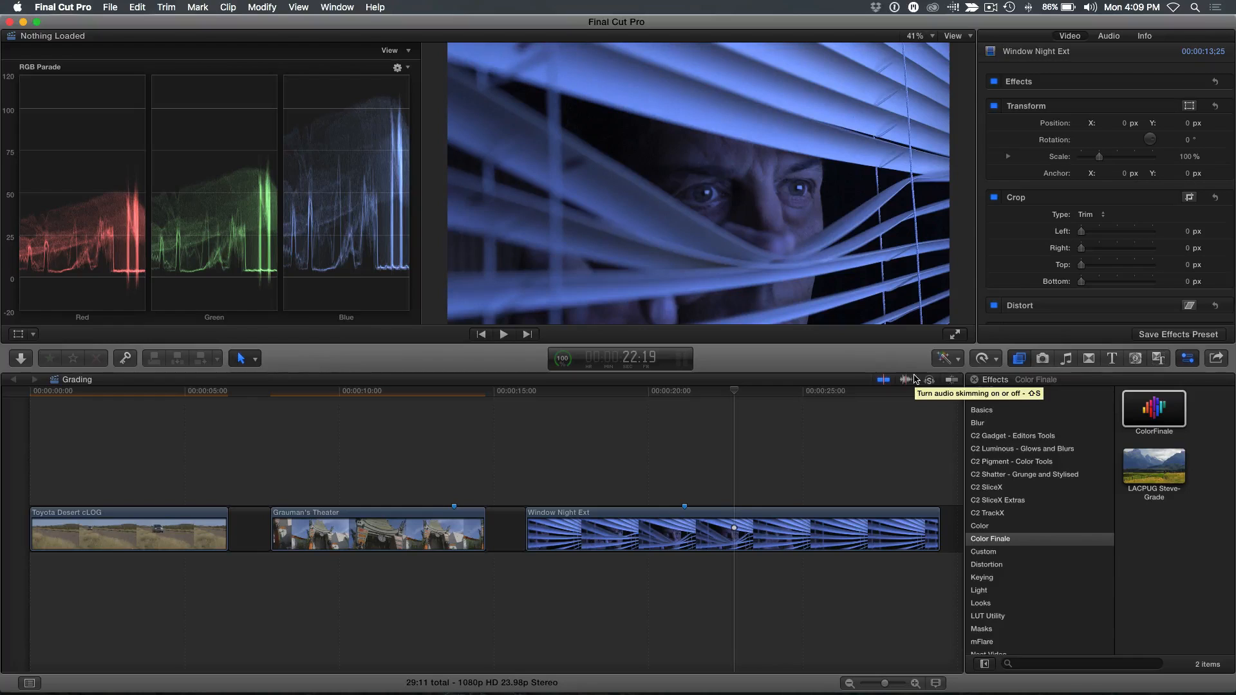
pyautogui.moveTo(1082, 412)
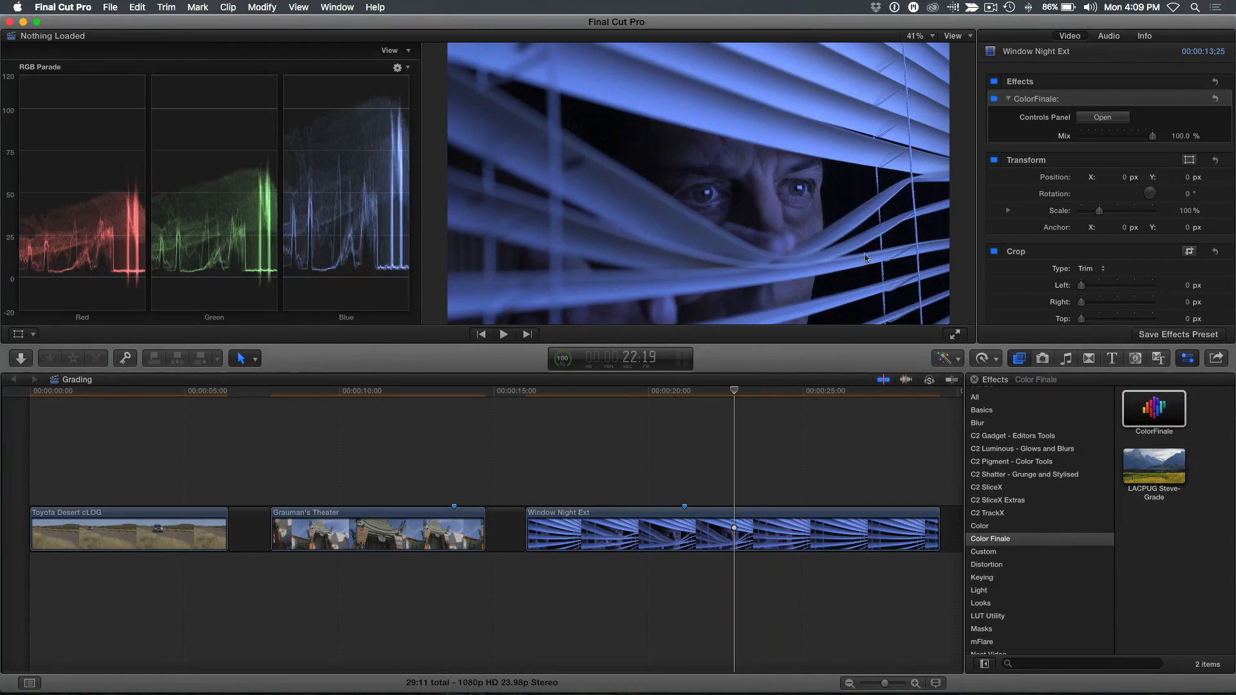
# Step: Open the Color Finale Pro controls for the blinds clip and add a Color Wheels layer
pyautogui.click(1102, 116)
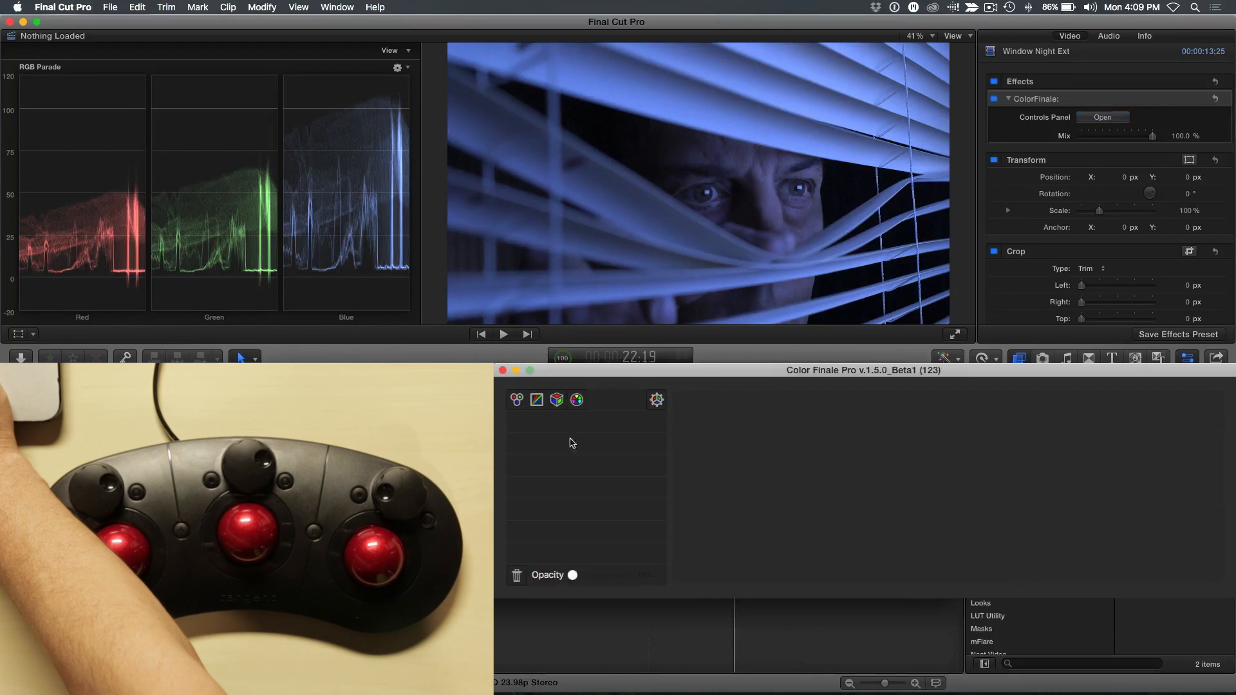
pyautogui.click(517, 400)
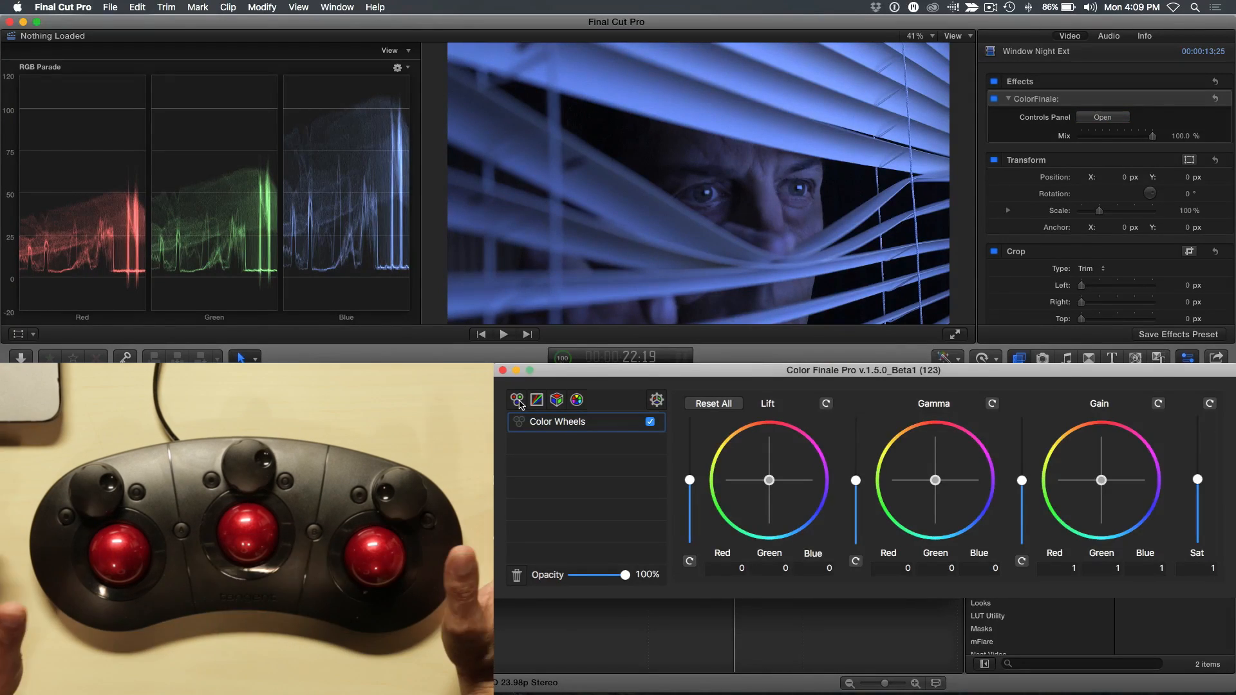